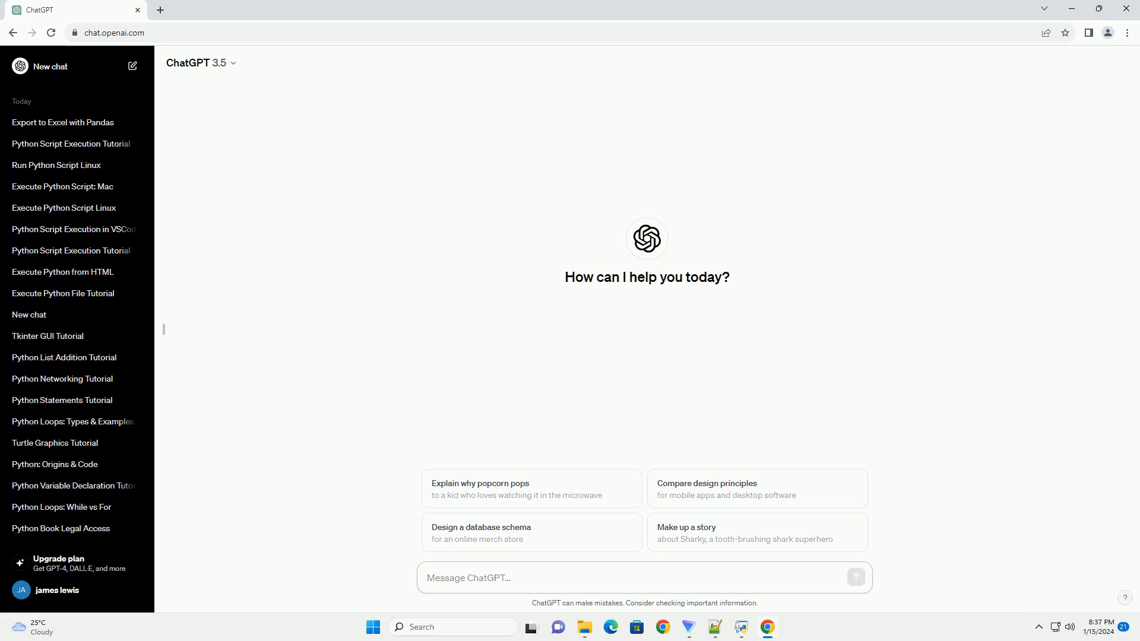
Request a pandas tutorial on extracting Excel data, with code examples
click(509, 577)
text(write an informative tutorial about how to extract data from excel using python pandas with code example)
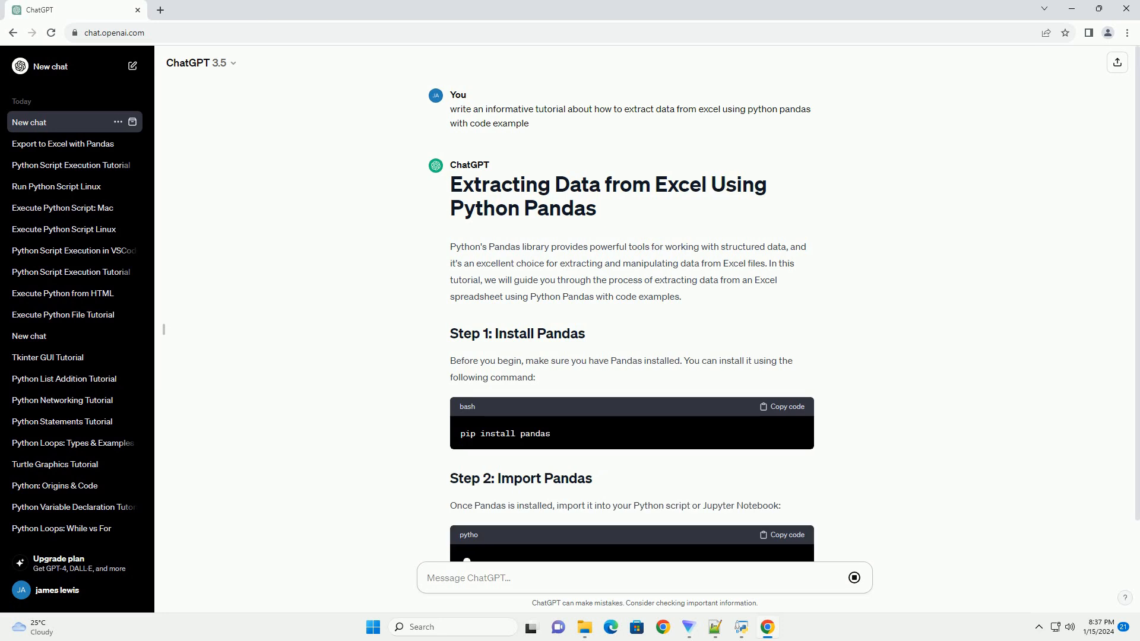
Scroll down as the tutorial generates Steps 3 to 5 on exploring and extracting data
scroll(down, 3)
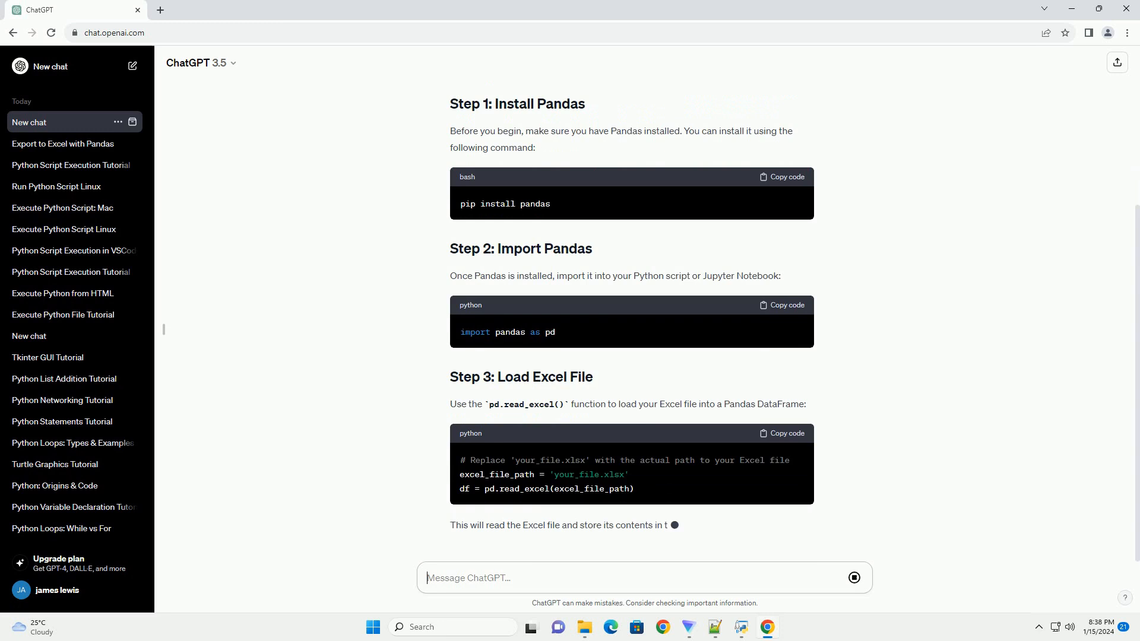
scroll(down, 3)
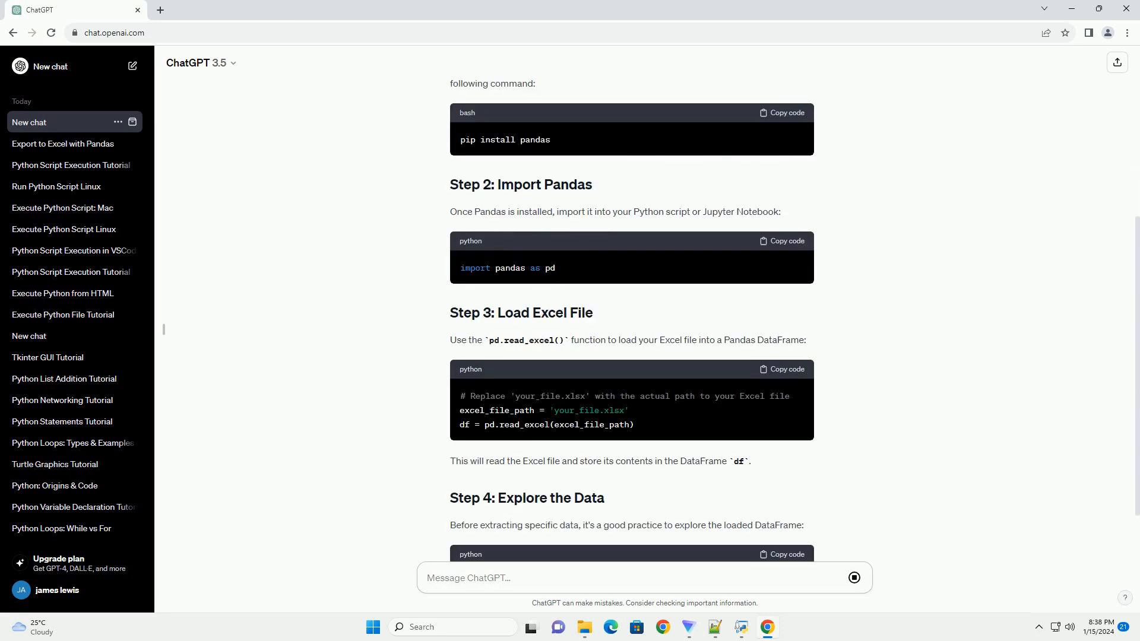
scroll(down, 3)
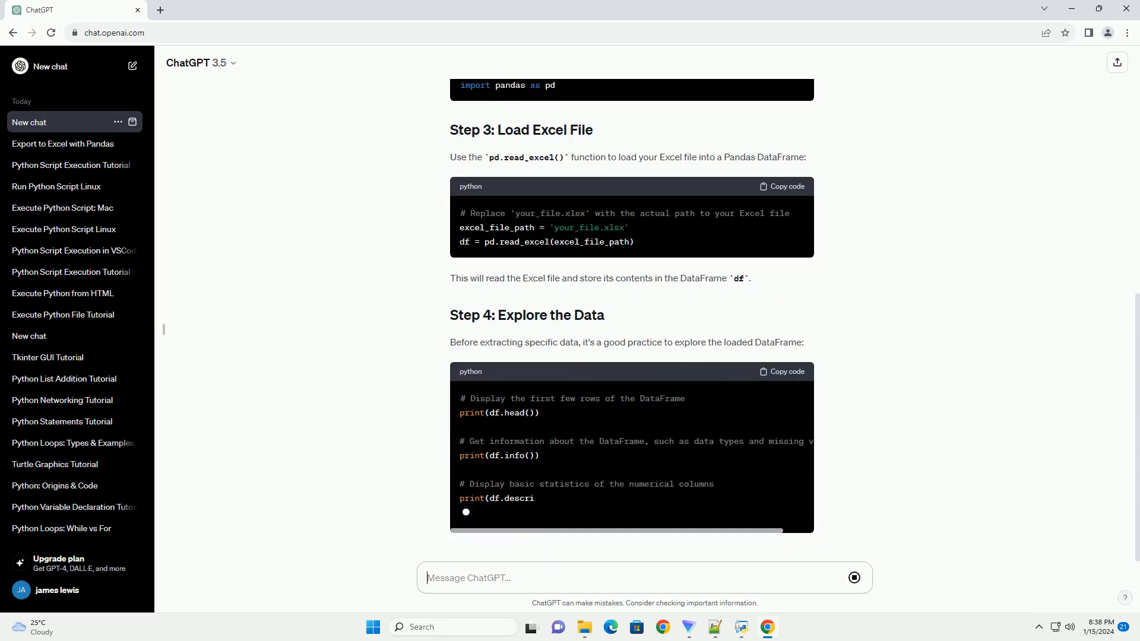
scroll(down, 3)
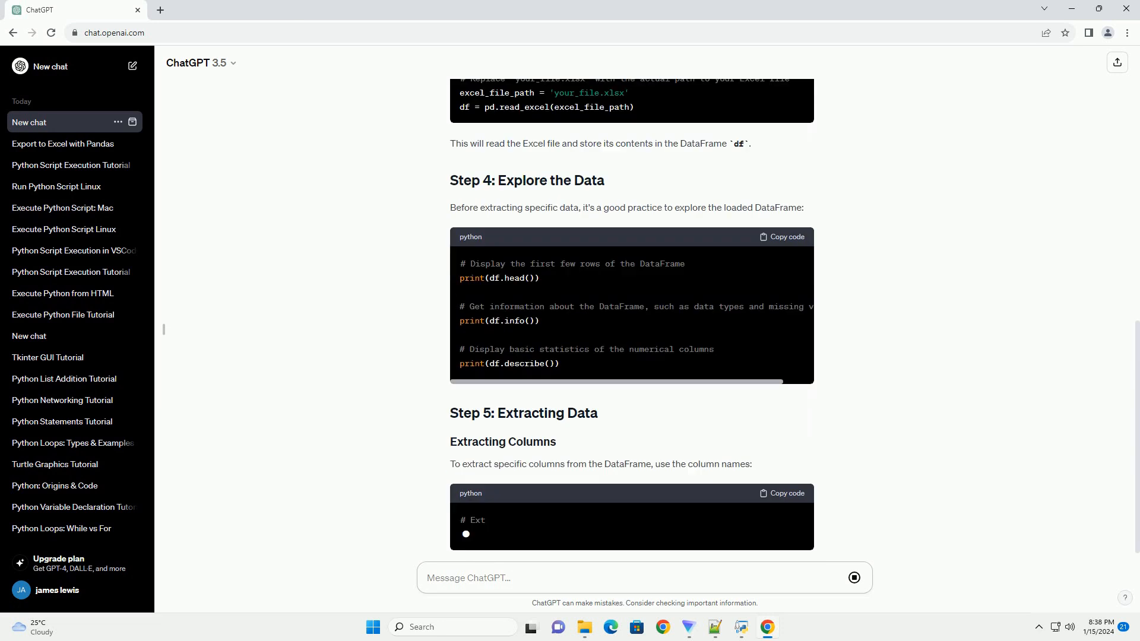
scroll(down, 3)
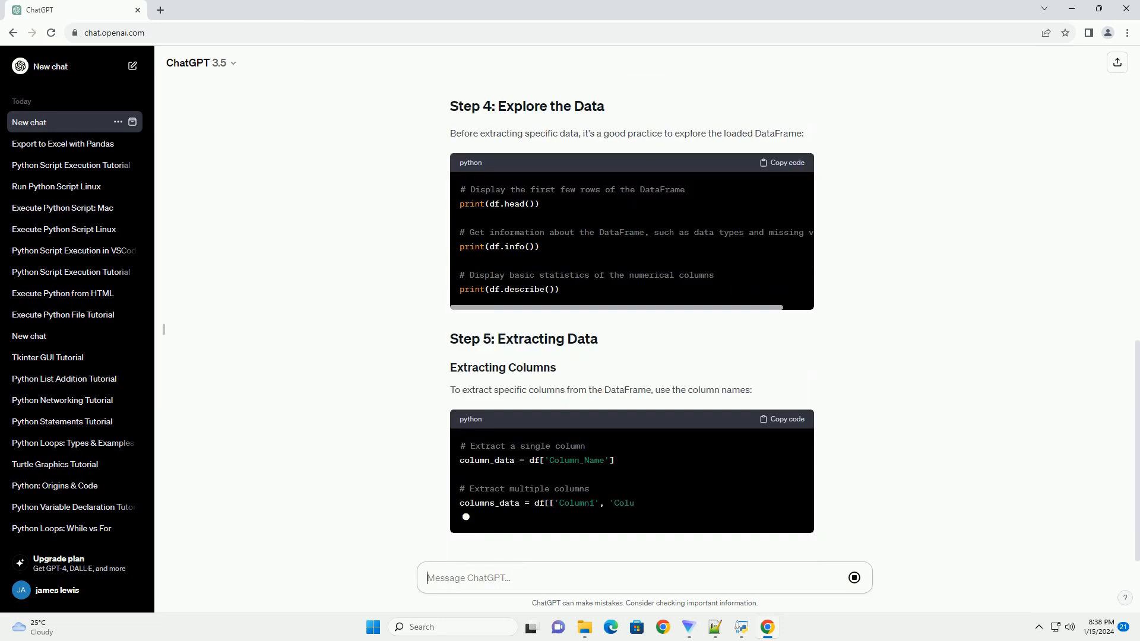
scroll(down, 3)
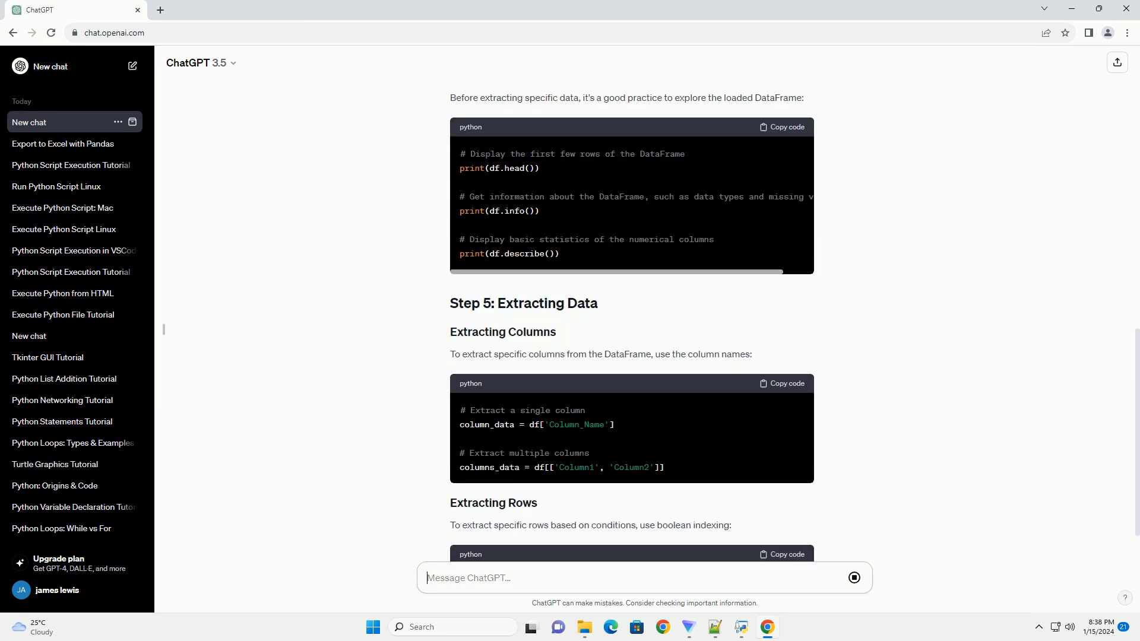
scroll(down, 3)
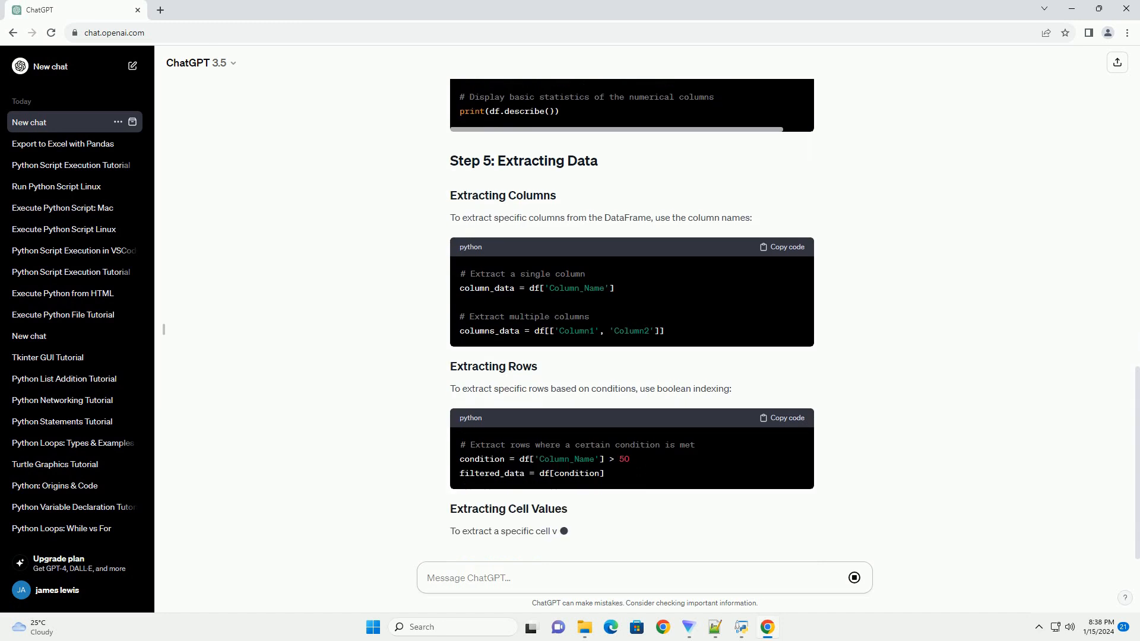
scroll(down, 3)
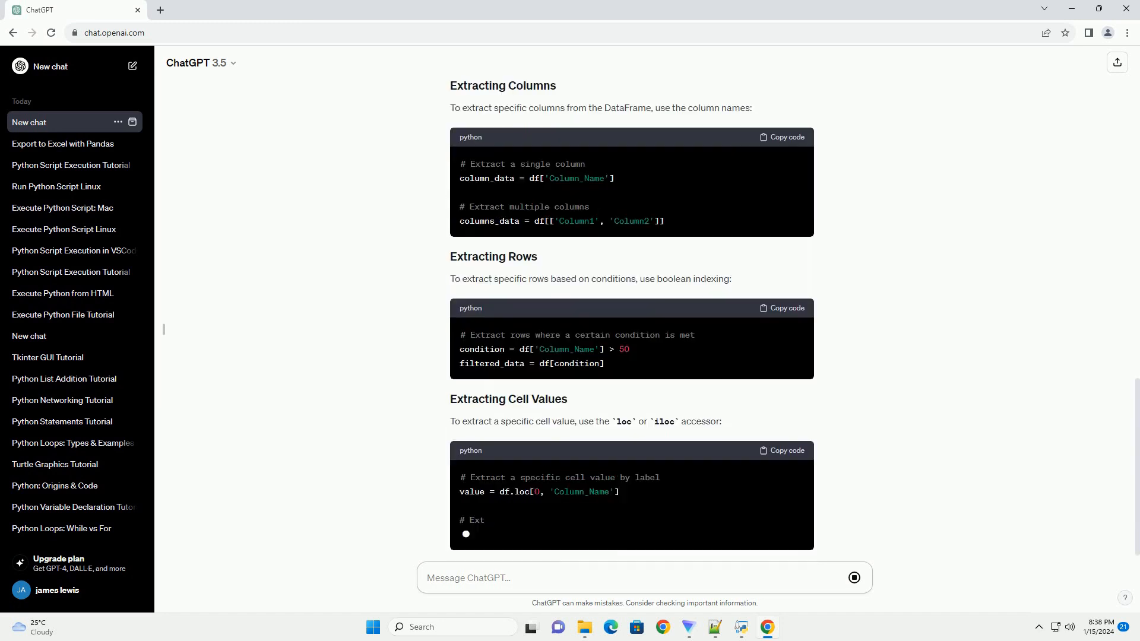
scroll(down, 3)
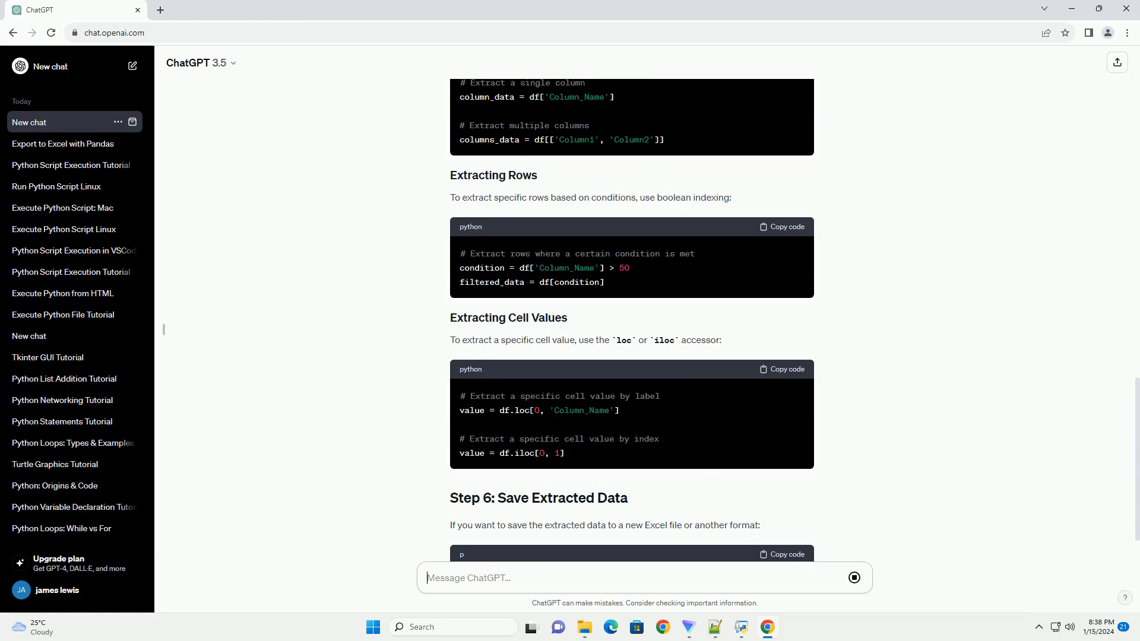
scroll(down, 3)
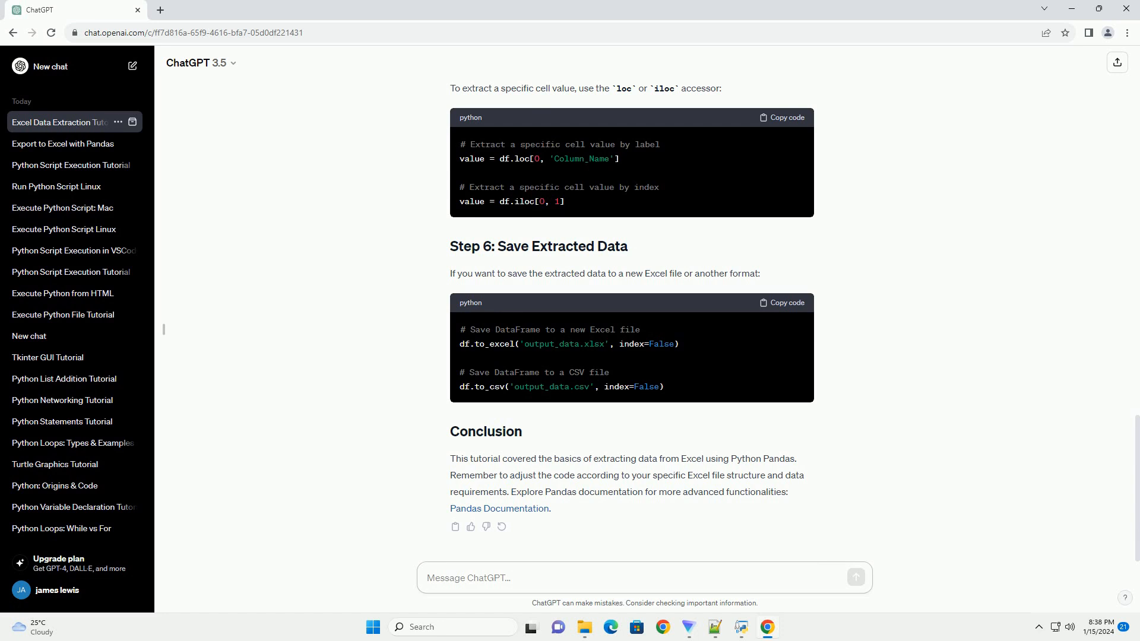
Let the response finish with Step 6 and the Conclusion linking Pandas Documentation
click(643, 578)
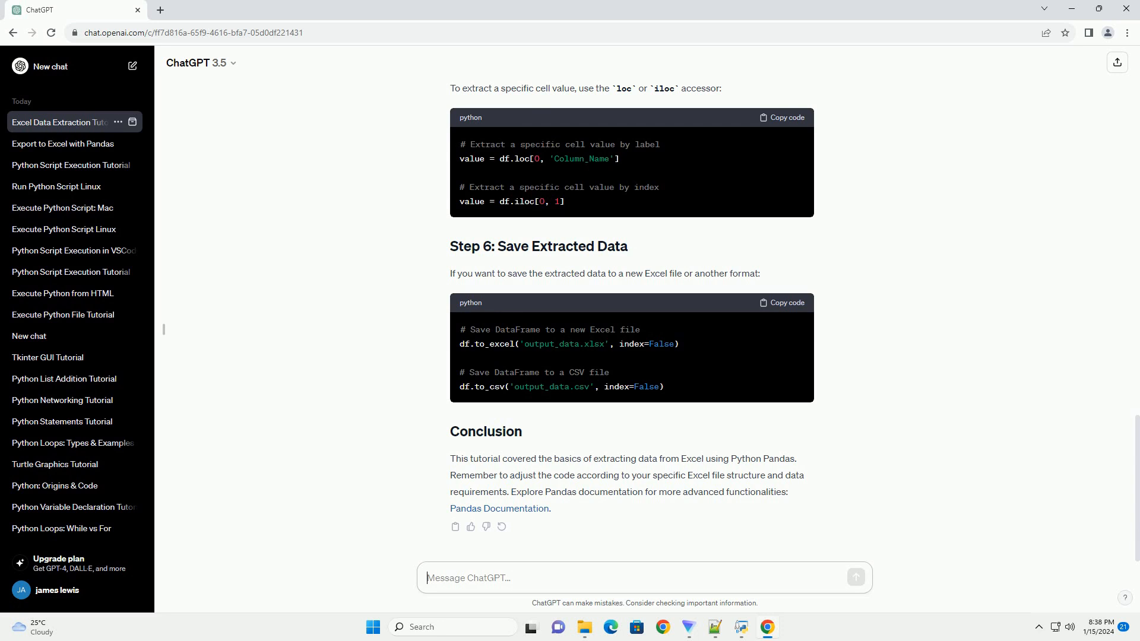
click(644, 577)
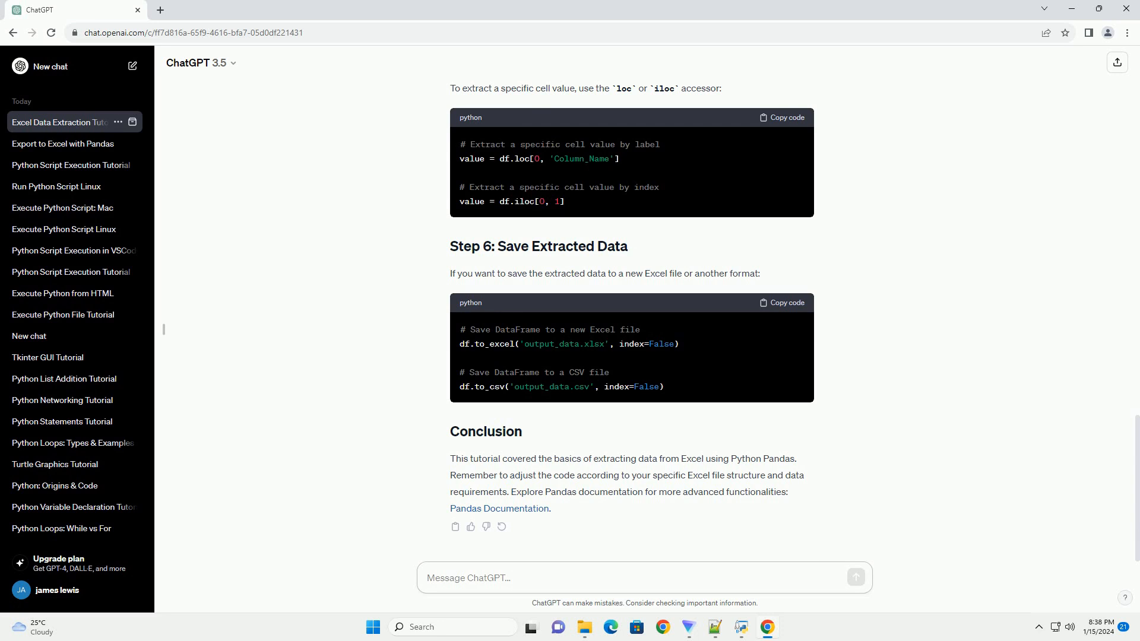